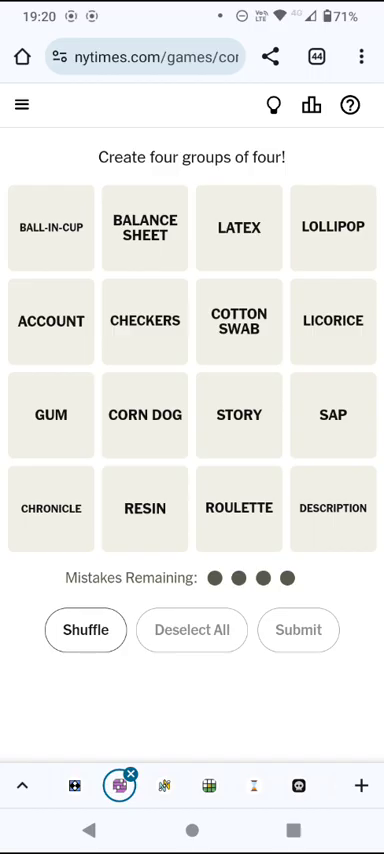
Pick RESIN and GUM, then clear that selection
left_click(144, 509)
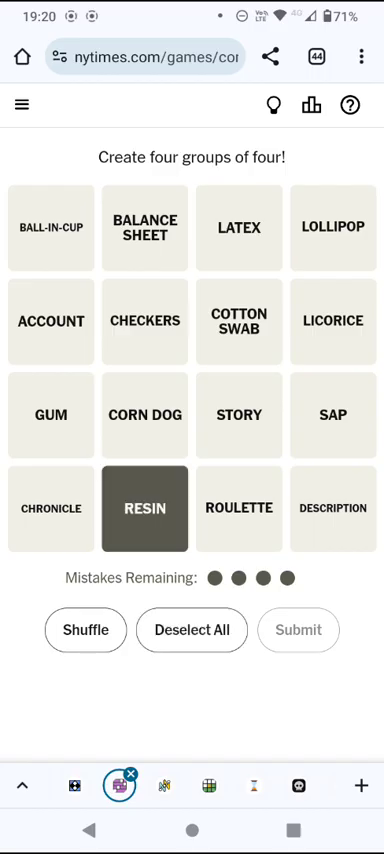
left_click(51, 415)
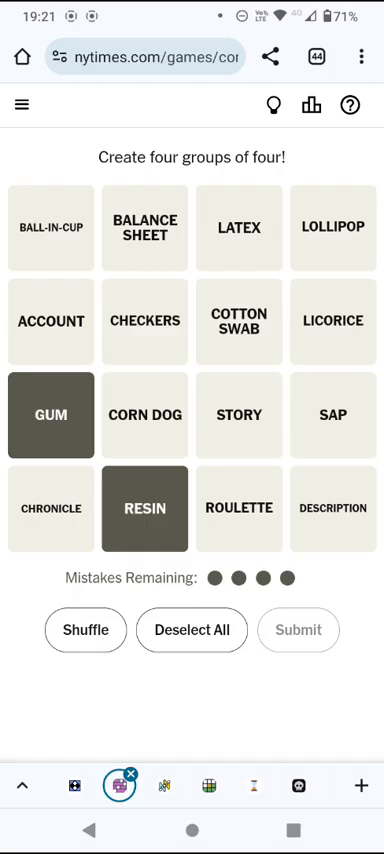
left_click(191, 629)
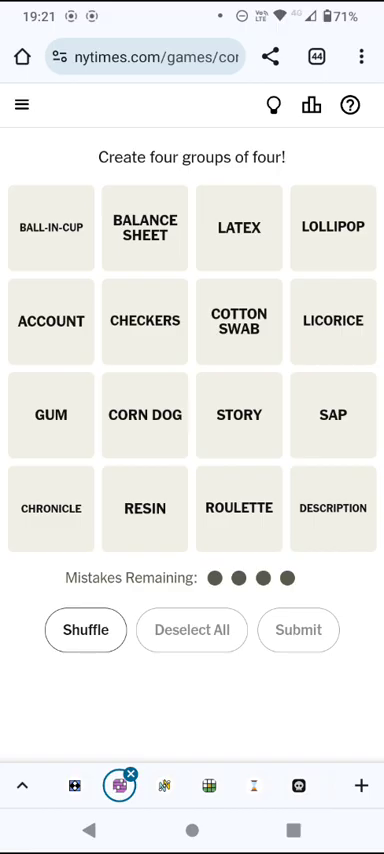
Submit STORY, CHRONICLE, DESCRIPTION and ACCOUNT as the Telling of Events group
left_click(51, 509)
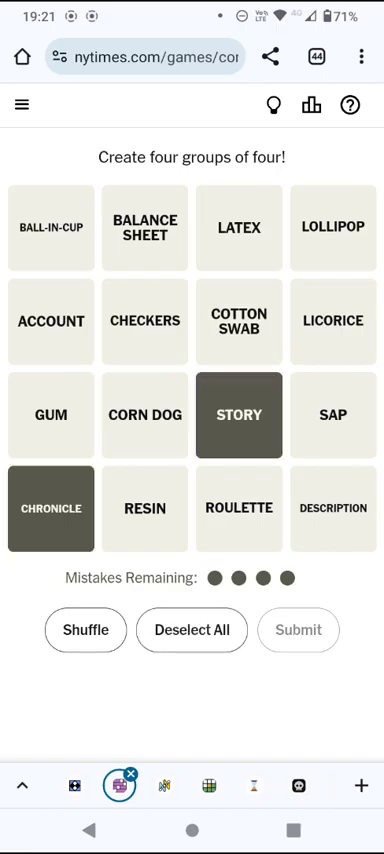
left_click(333, 508)
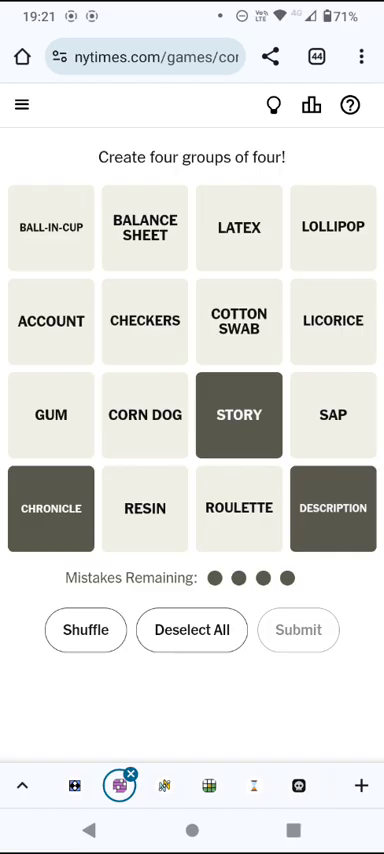
left_click(51, 321)
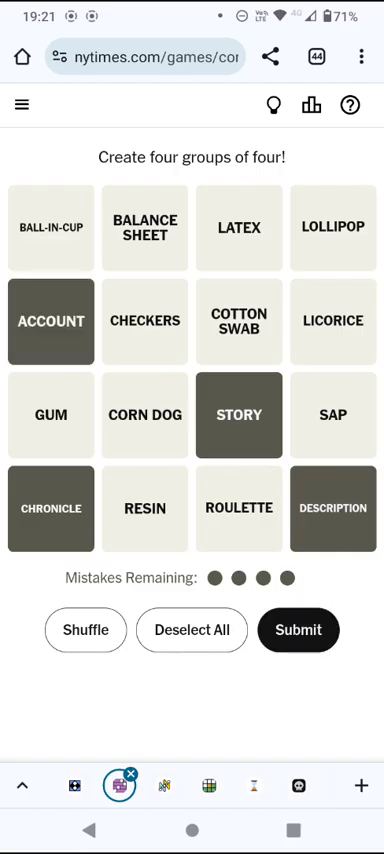
left_click(298, 630)
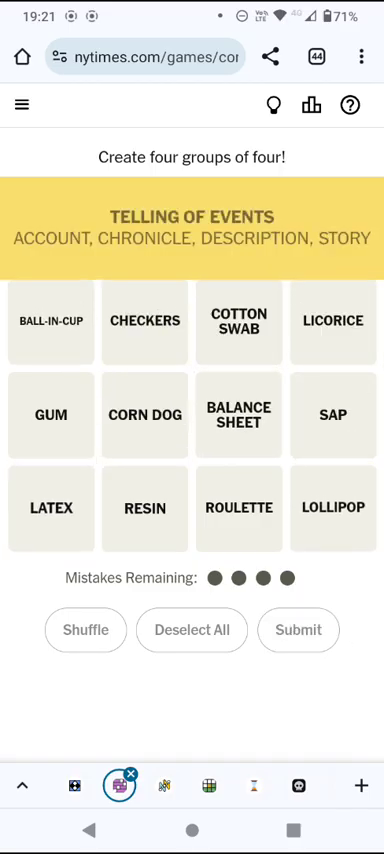
Submit GUM, SAP, LATEX and RESIN as the Secreted by Trees group
left_click(85, 630)
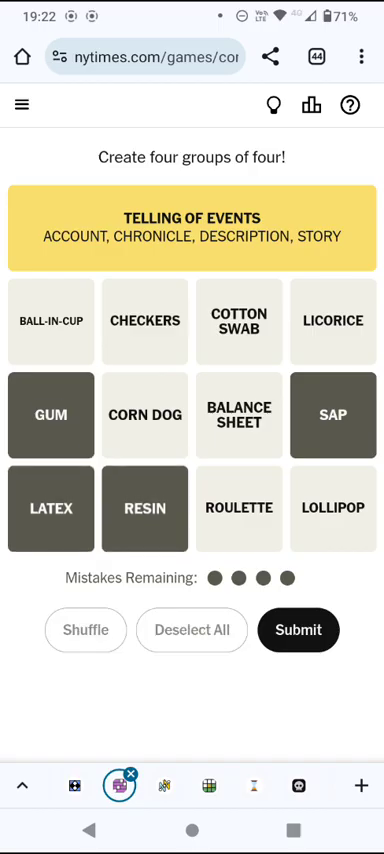
left_click(298, 630)
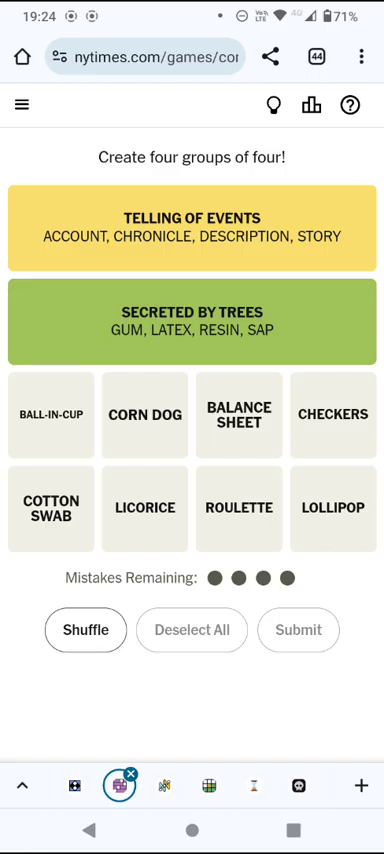
Guess BALL-IN-CUP, CORN DOG, LICORICE, LOLLIPOP, then swap in BALANCE SHEET and resubmit
left_click(51, 414)
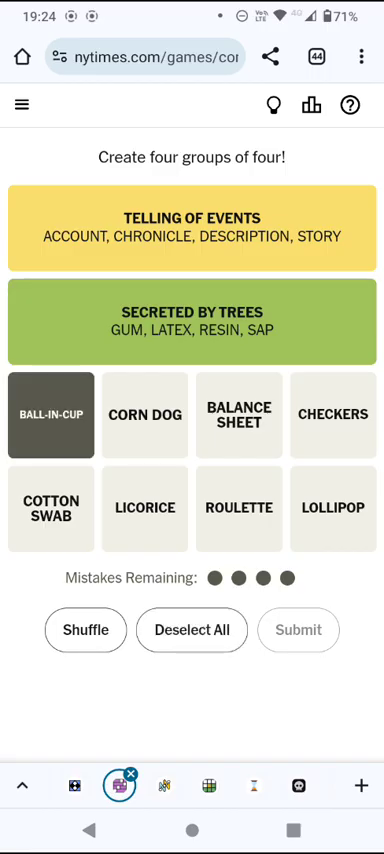
left_click(333, 414)
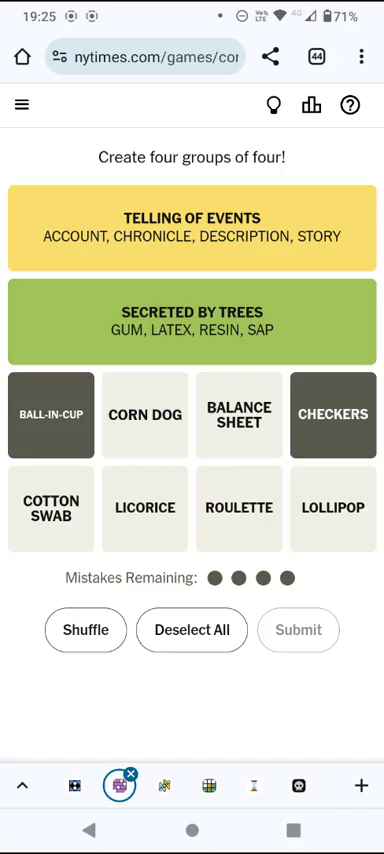
left_click(239, 507)
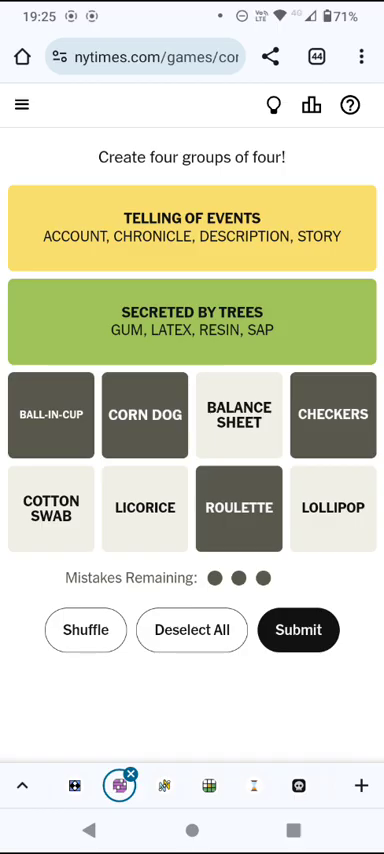
left_click(335, 507)
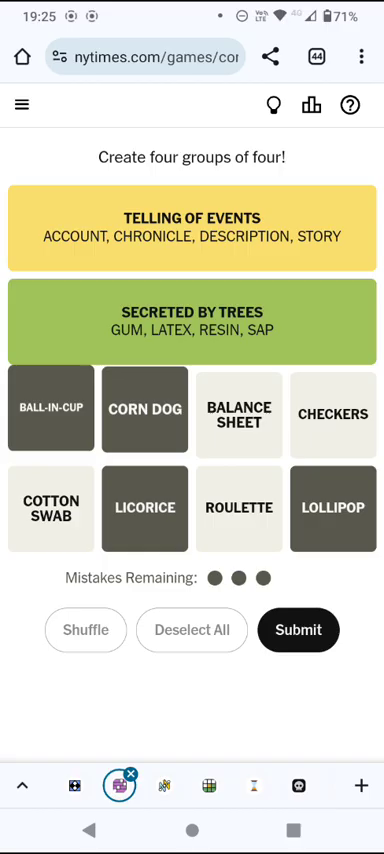
left_click(298, 630)
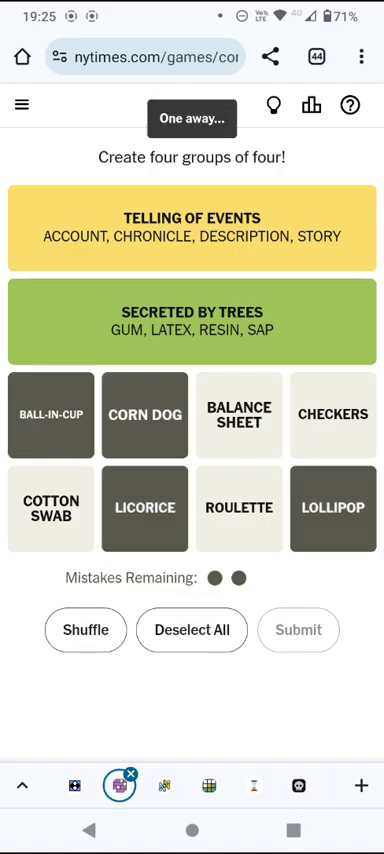
left_click(51, 414)
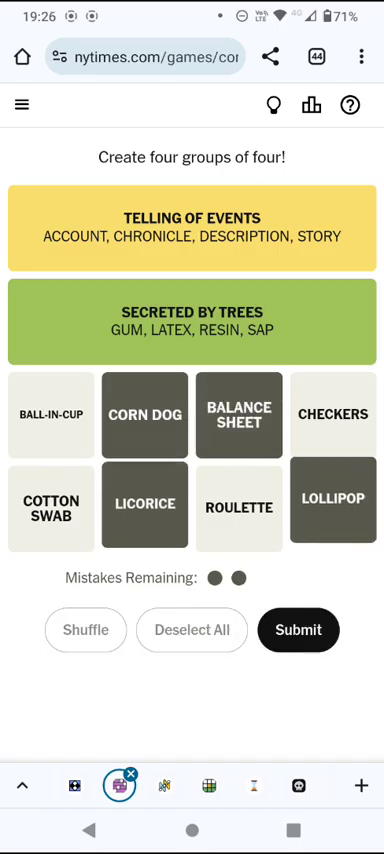
left_click(297, 630)
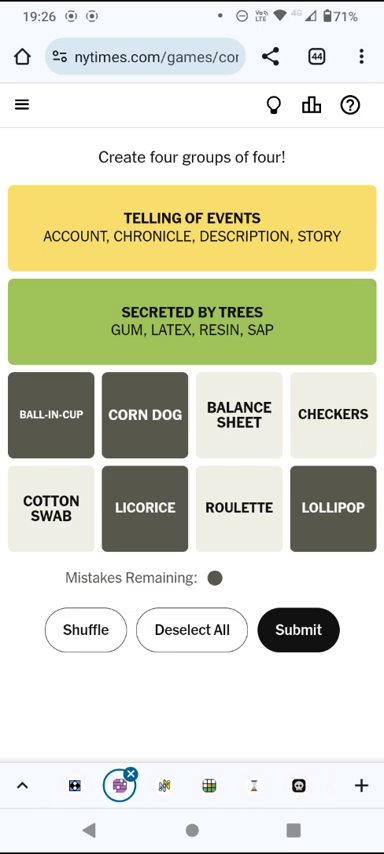
Guess CORN DOG, COTTON SWAB, LICORICE and LOLLIPOP, using the last mistake
left_click(144, 414)
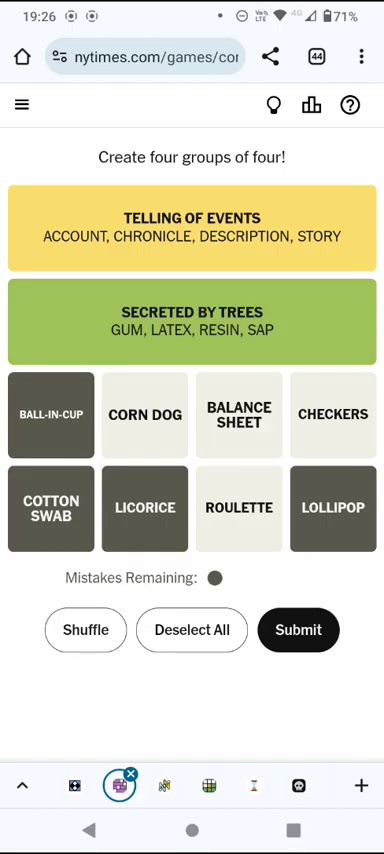
left_click(145, 415)
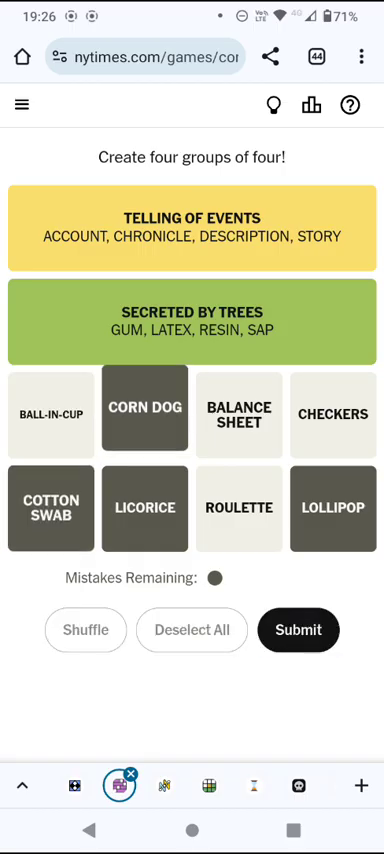
left_click(297, 630)
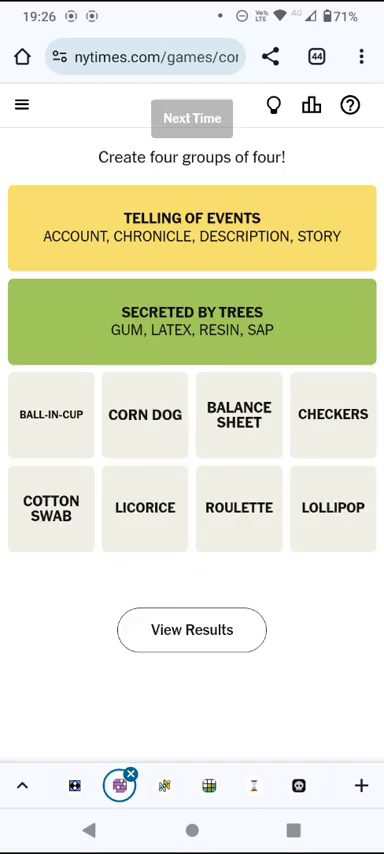
Reveal THINGS ON STICKS and BLACK OR RED, then view the results page
left_click(191, 118)
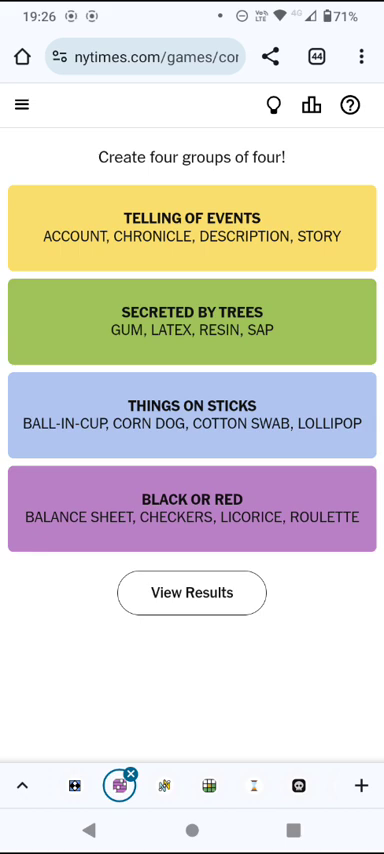
left_click(191, 592)
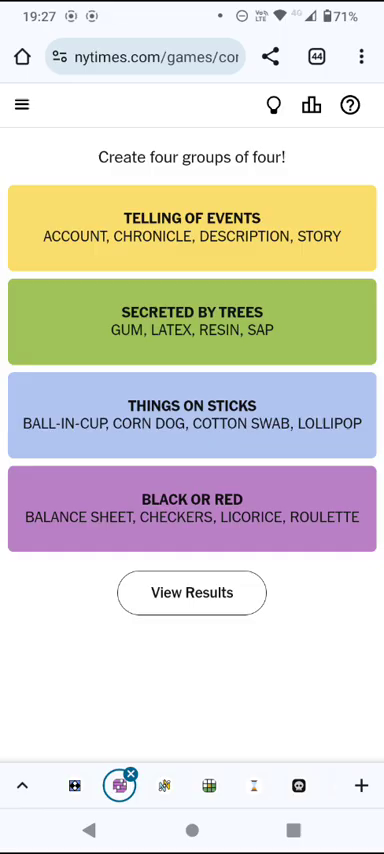
left_click(191, 592)
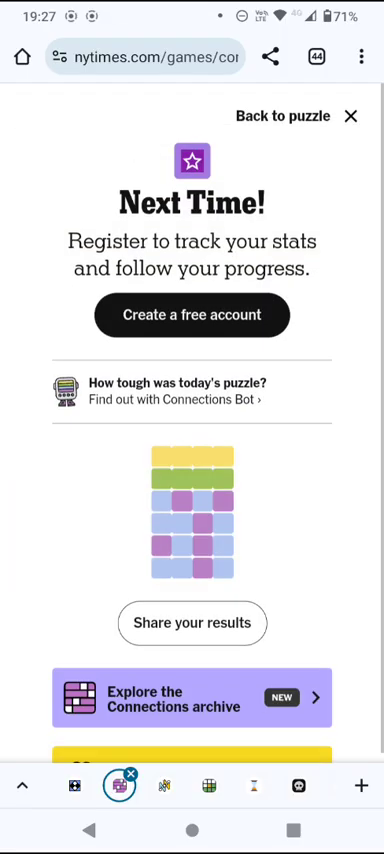